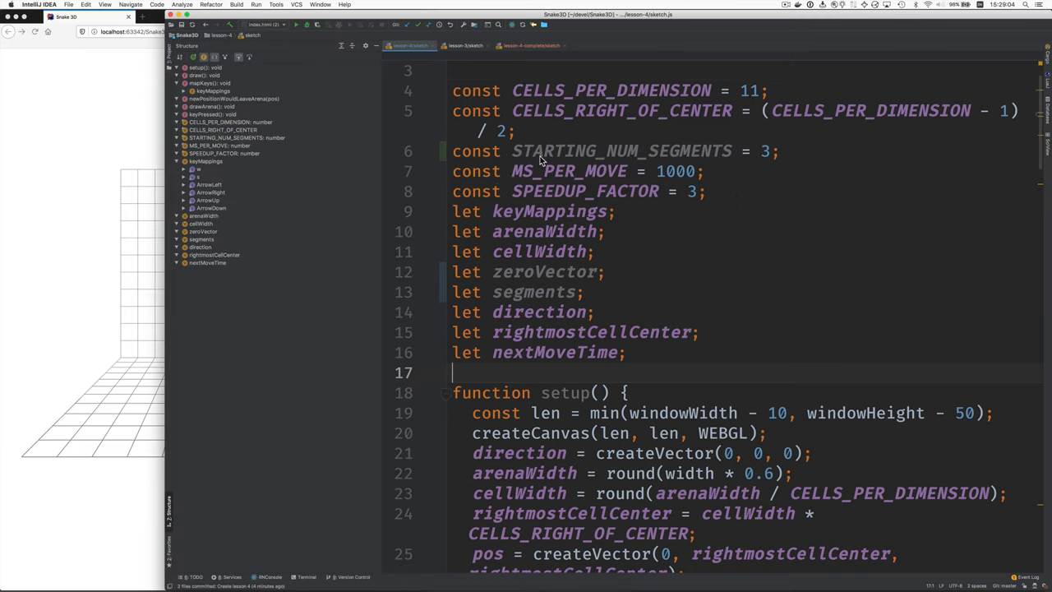
pyautogui.moveTo(539, 160)
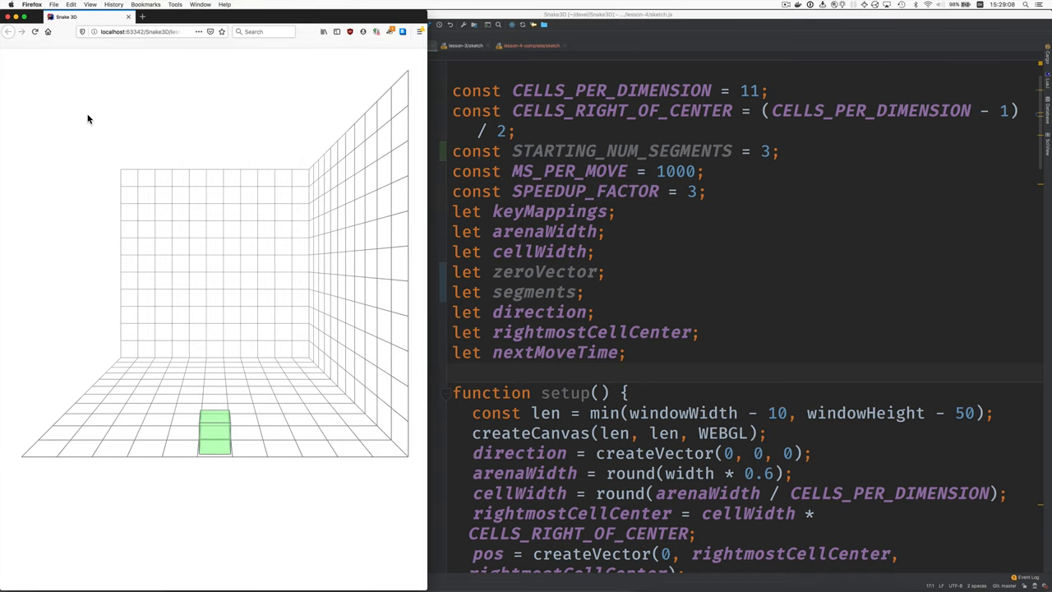
pyautogui.moveTo(654, 253)
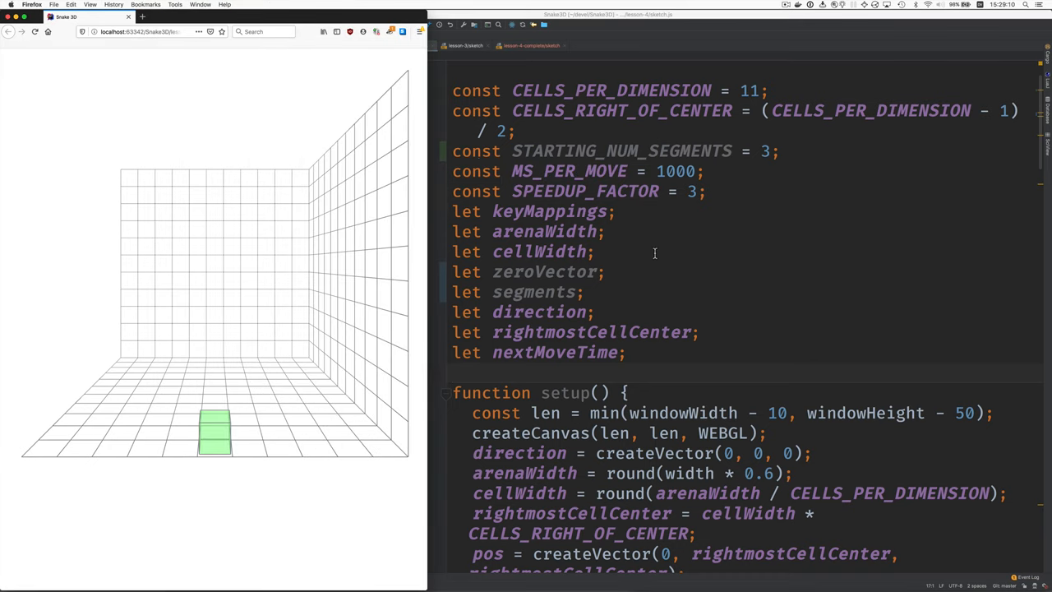
# In setup(), assign zeroVector = createVector(0, 0, 0) and call mapKeys() and setUpState() instead of pos.
pyautogui.click(641, 152)
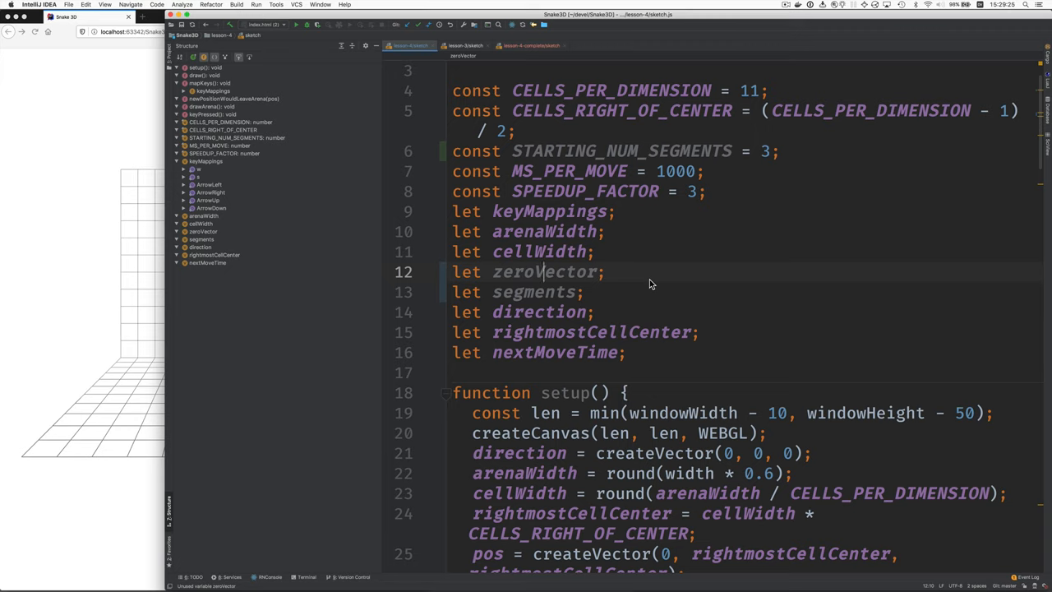
pyautogui.click(542, 292)
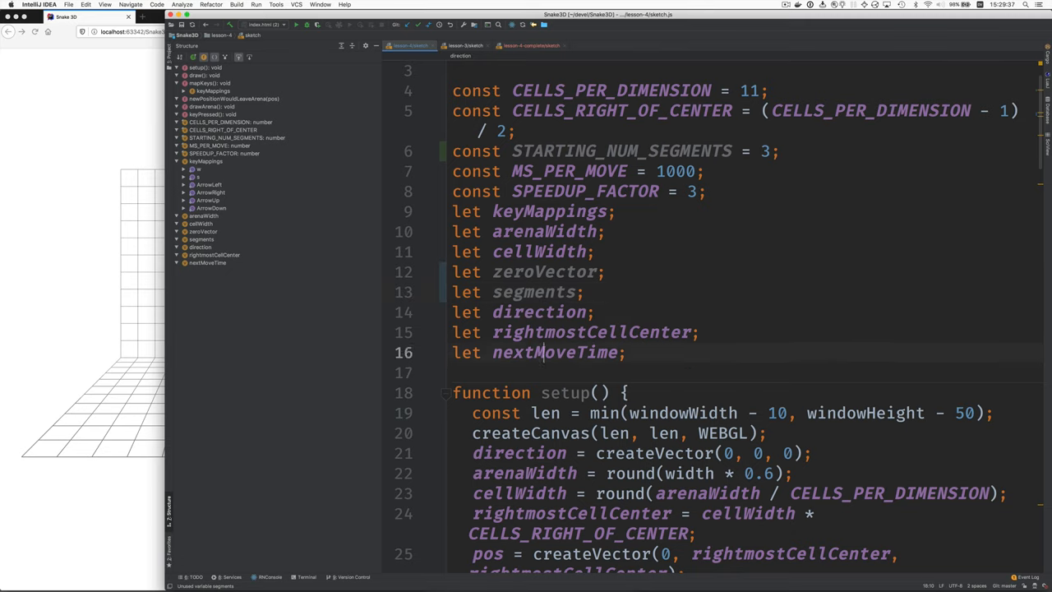
pyautogui.scroll(-3)
pyautogui.write('zeroVector = createVector(0, 0, 0);')
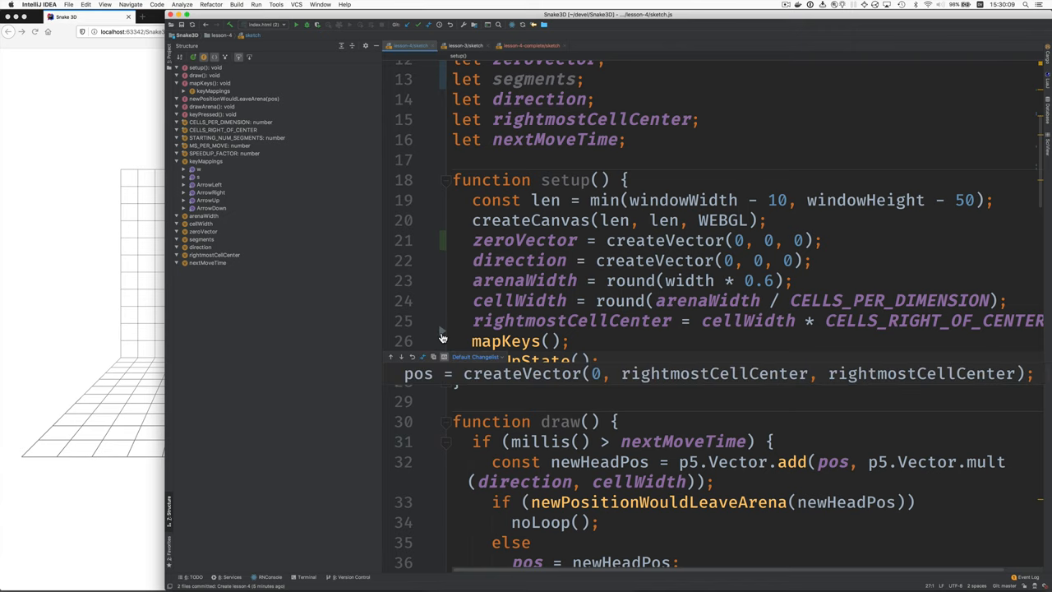
pyautogui.moveTo(438, 374)
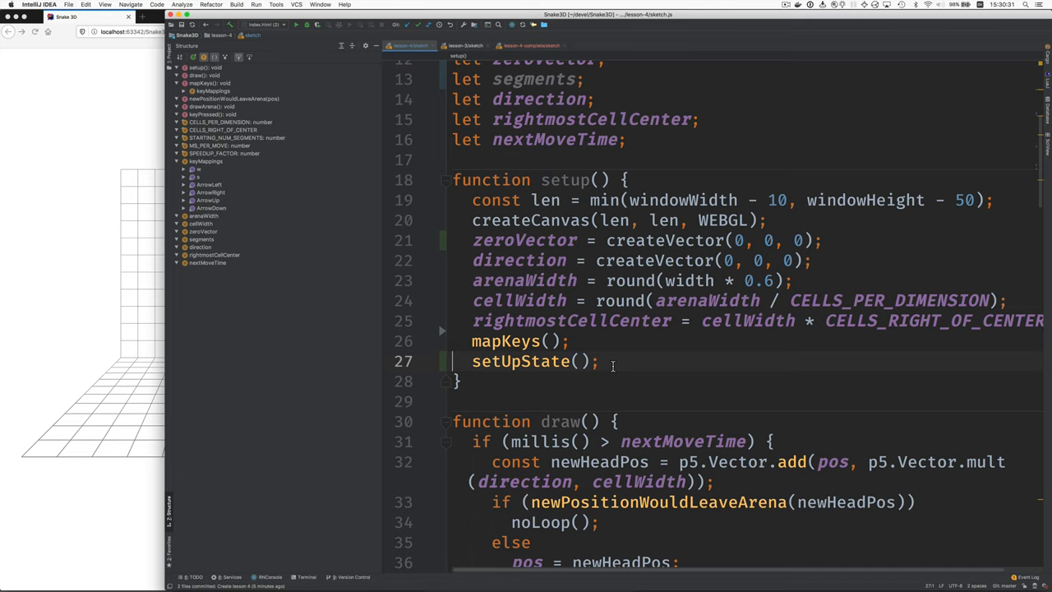
# Replace draw()'s body with moveSnake(), SHIFT-based nextMoveTime, moveCameraTo, drawArena() and drawSnake().
pyautogui.scroll(-3)
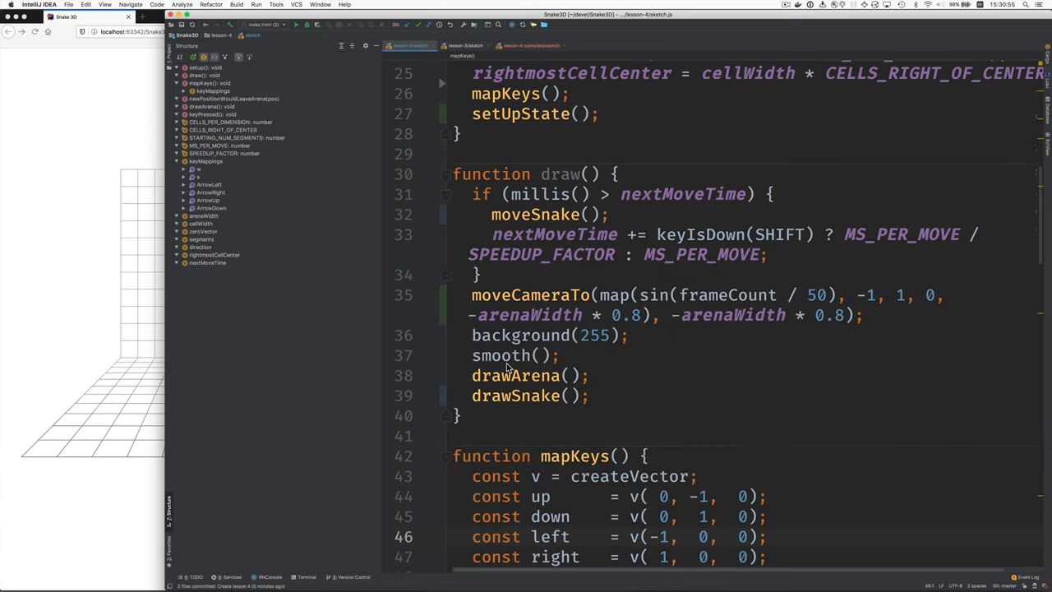
pyautogui.moveTo(518, 349)
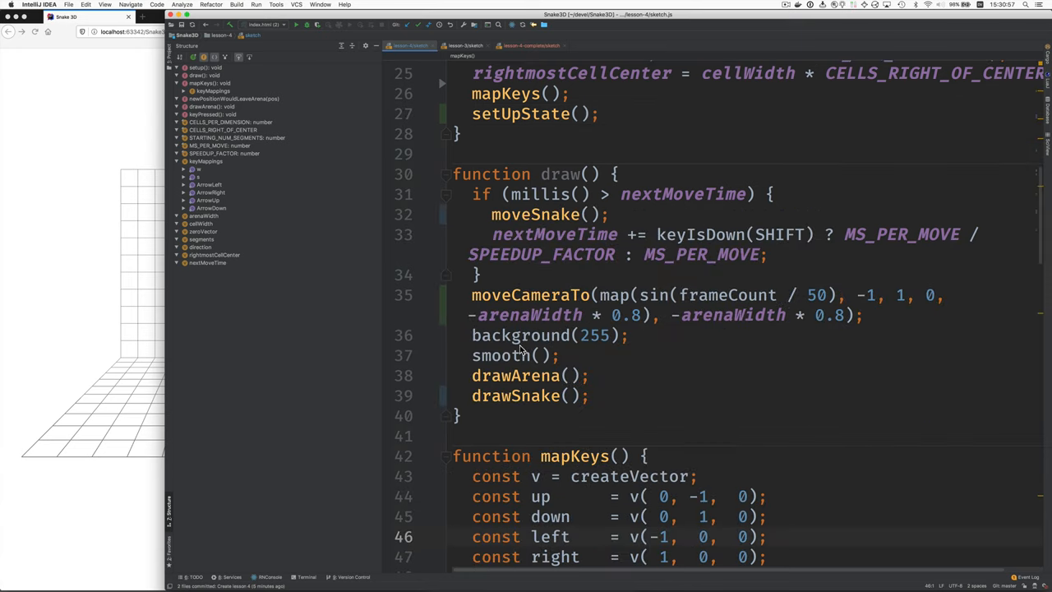
pyautogui.moveTo(517, 381)
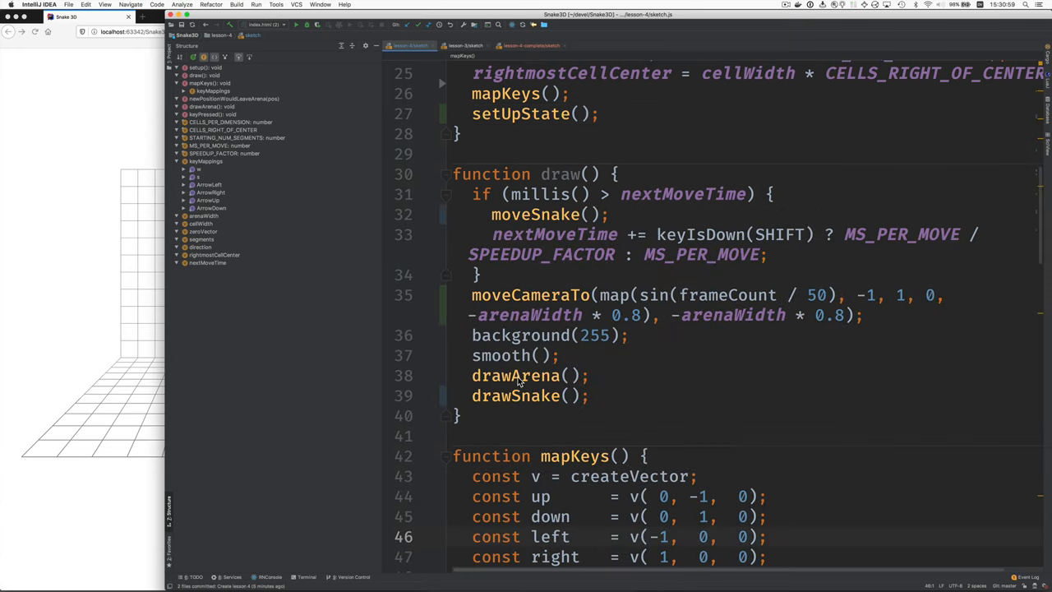
pyautogui.moveTo(536, 398)
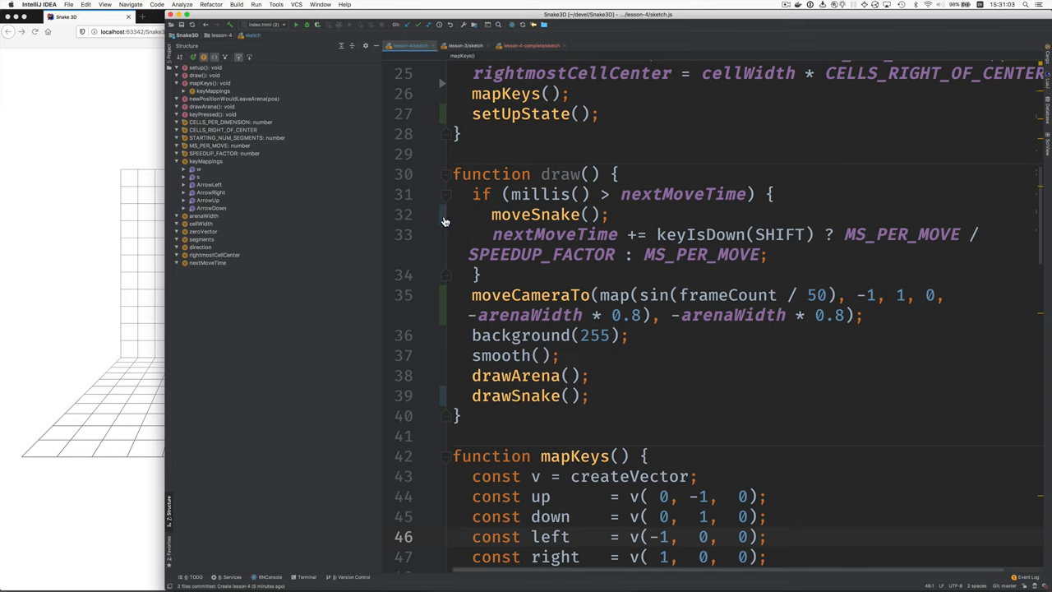
pyautogui.moveTo(510, 214)
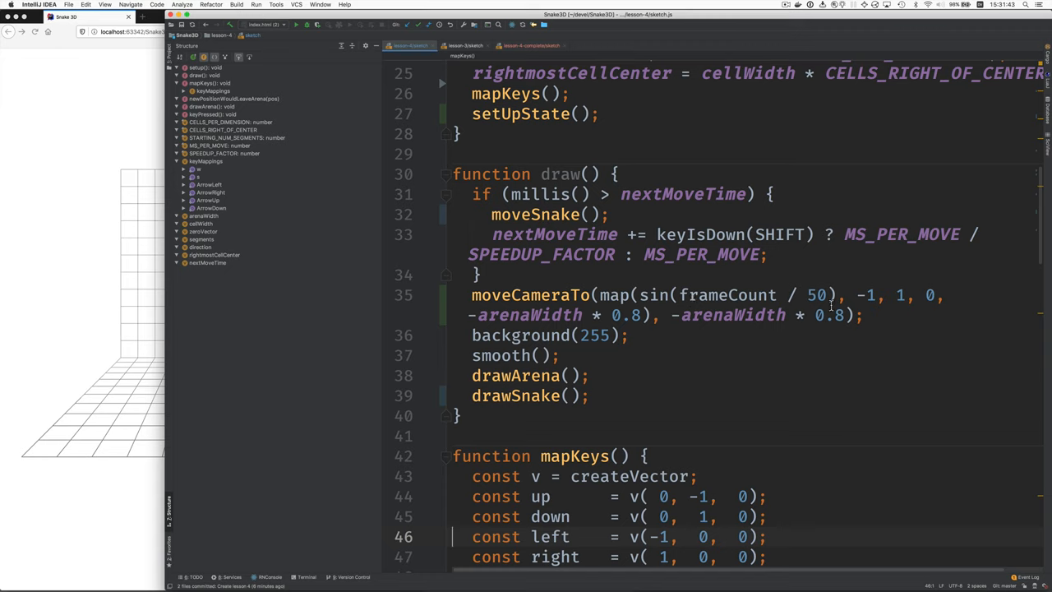
pyautogui.moveTo(893, 296)
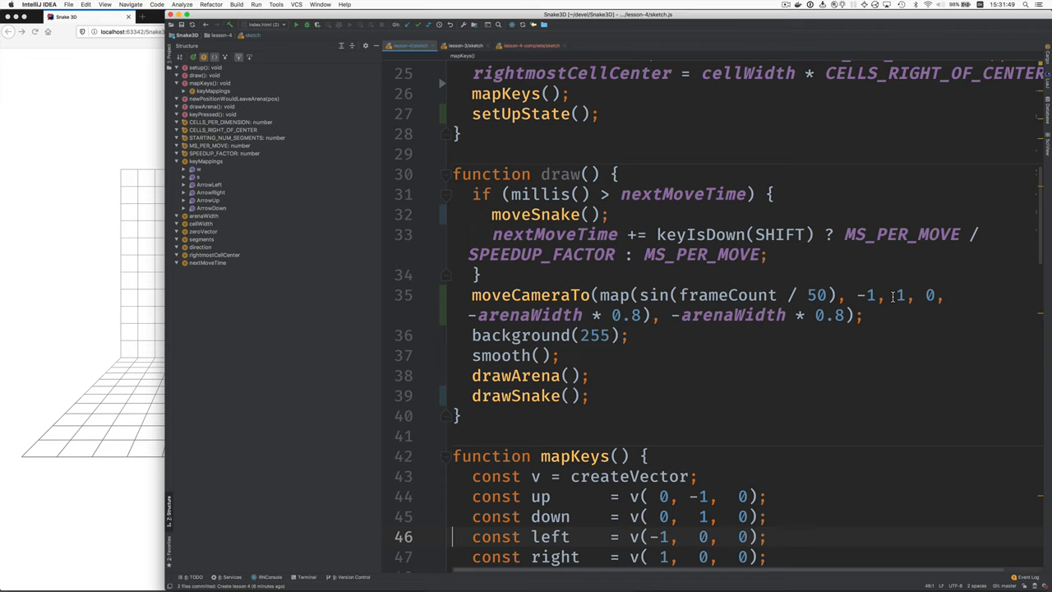
pyautogui.moveTo(910, 301)
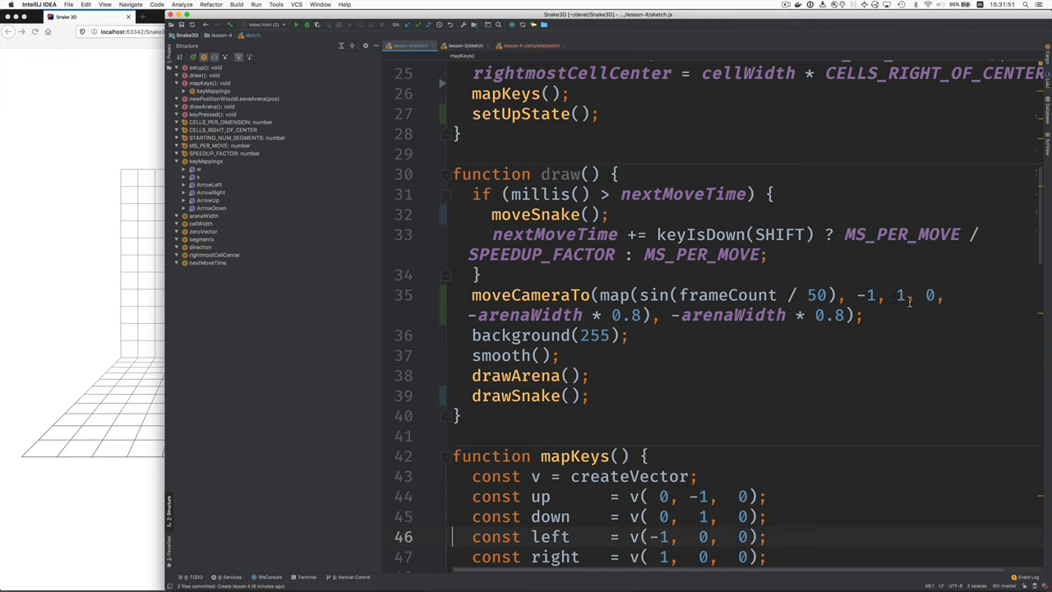
pyautogui.moveTo(625, 325)
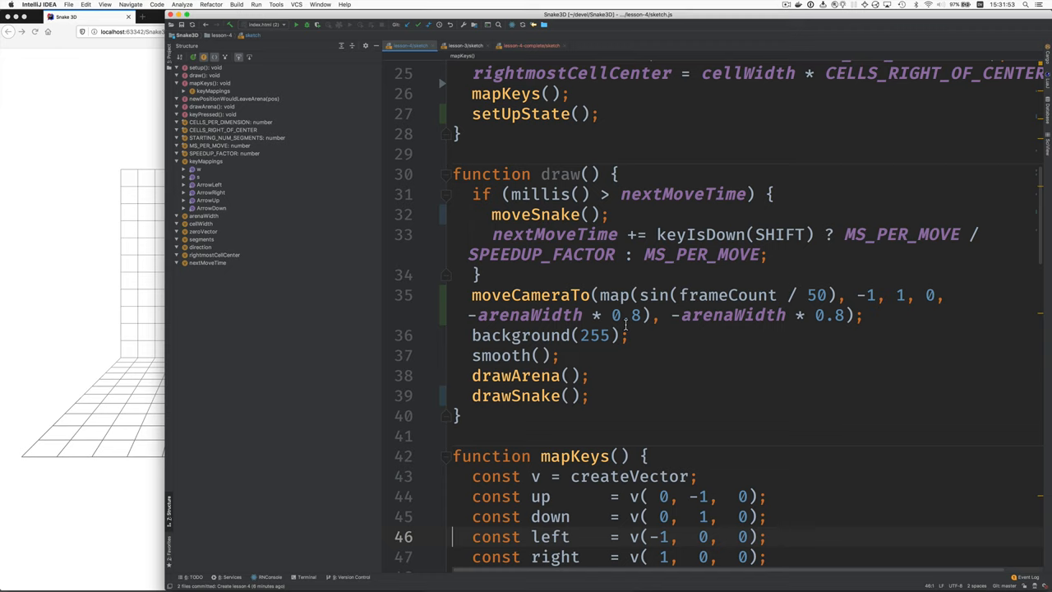
pyautogui.moveTo(441, 387)
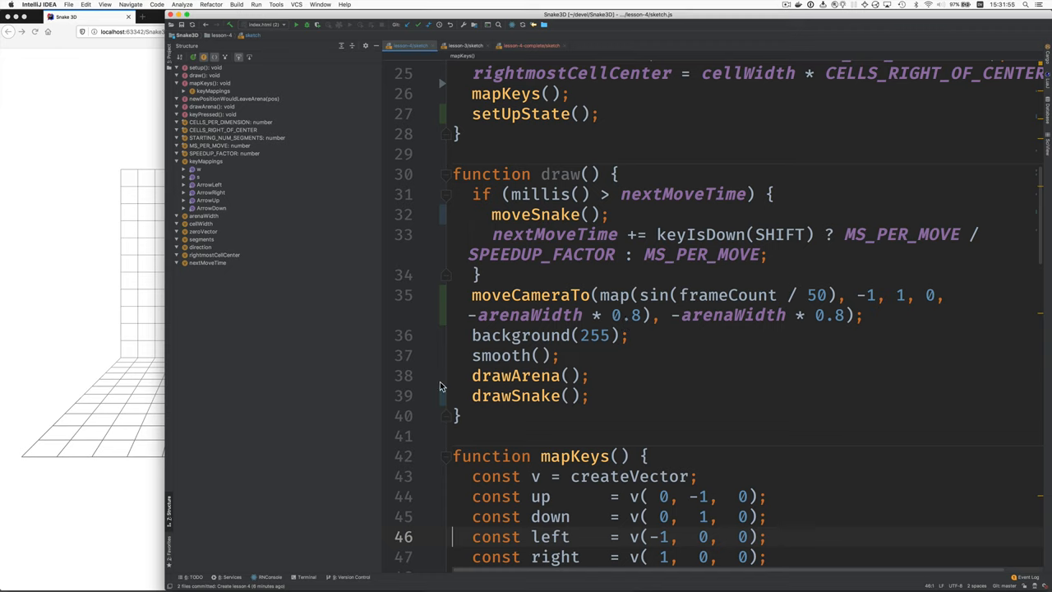
pyautogui.moveTo(97, 349)
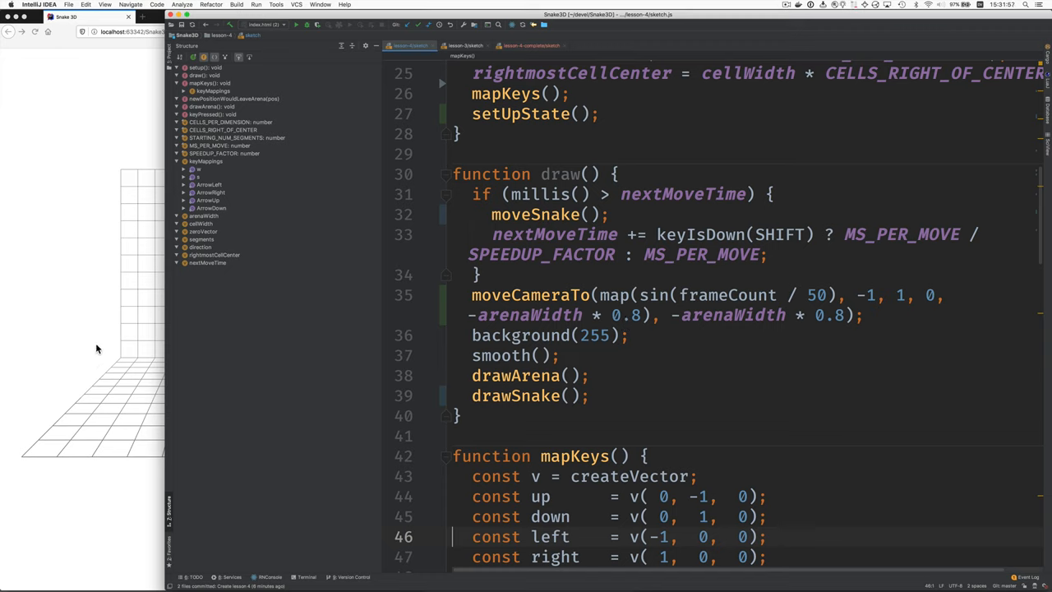
pyautogui.moveTo(152, 406)
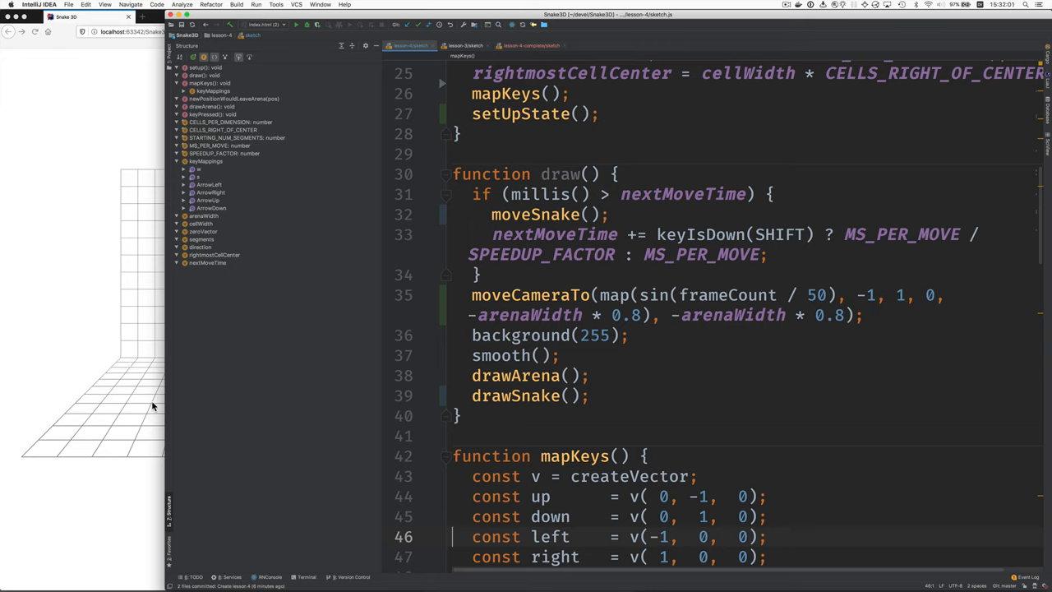
pyautogui.moveTo(205, 367)
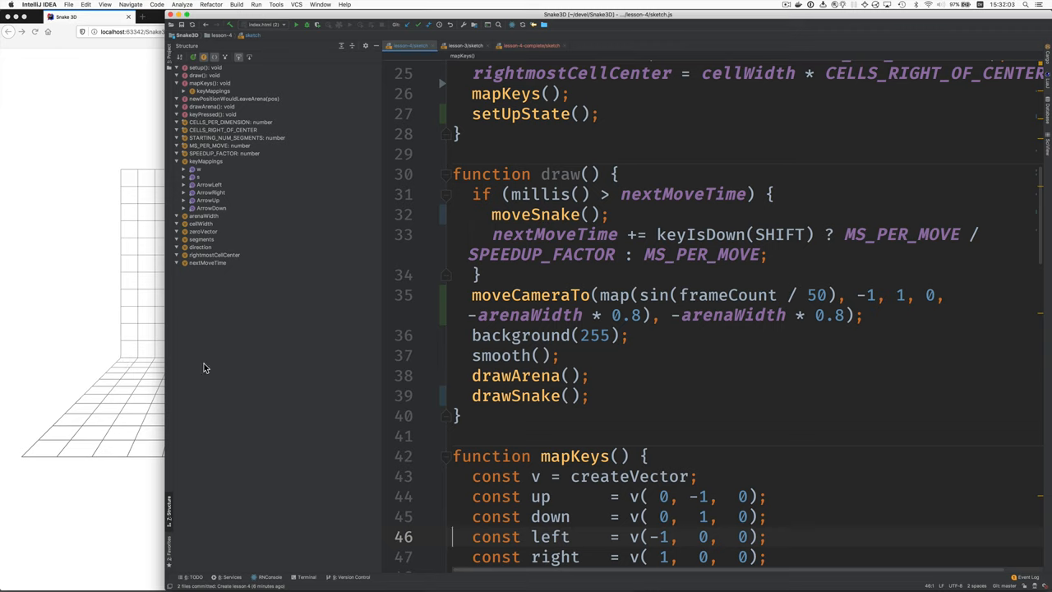
pyautogui.moveTo(652, 338)
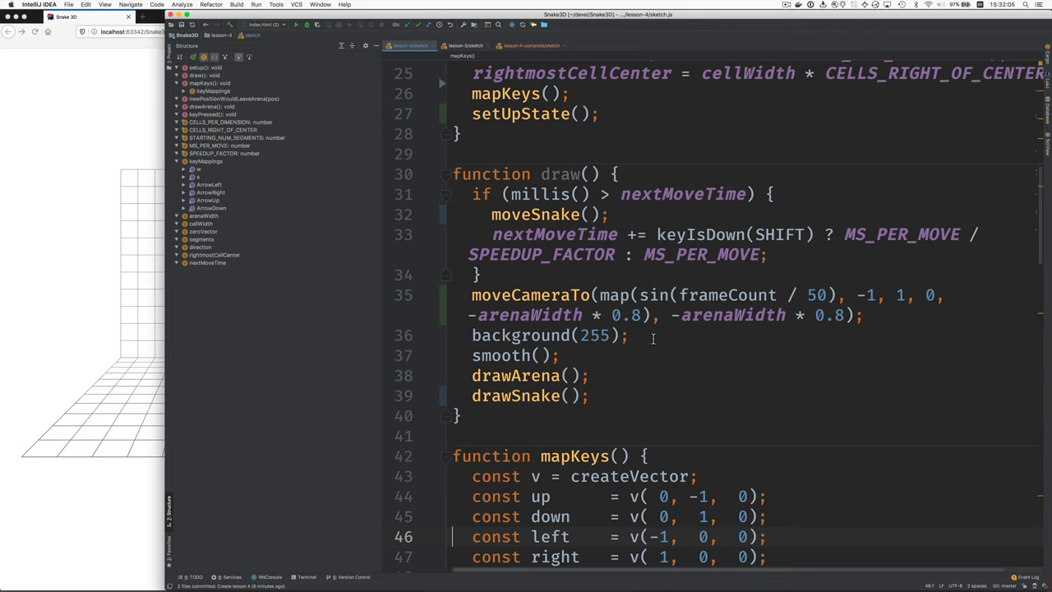
pyautogui.moveTo(700, 315)
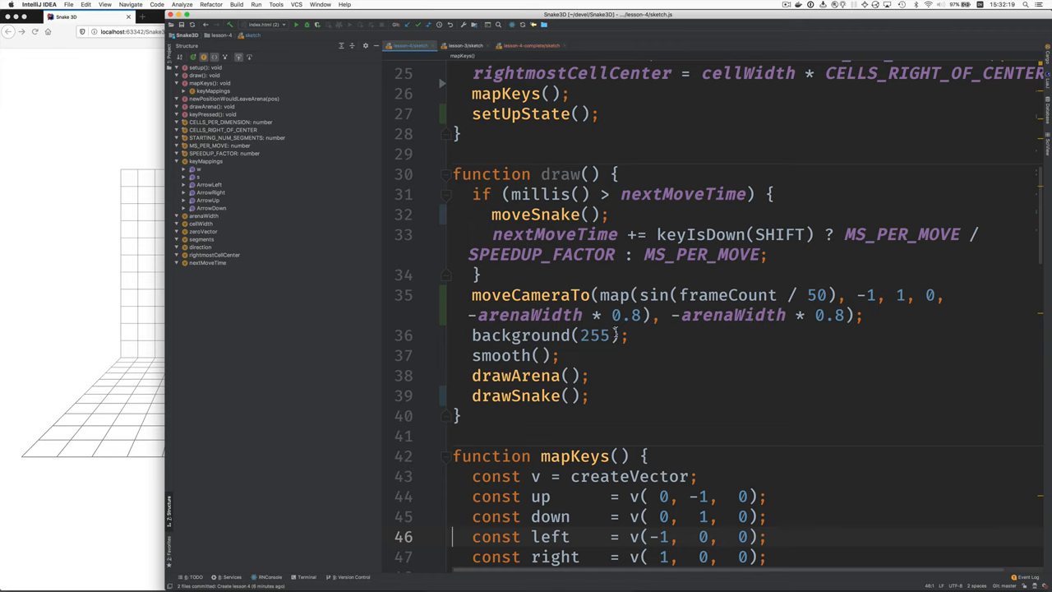
# Add setUpState() resetting direction and segments, and moveSnake() advancing the head, below mapKeys().
pyautogui.scroll(-3)
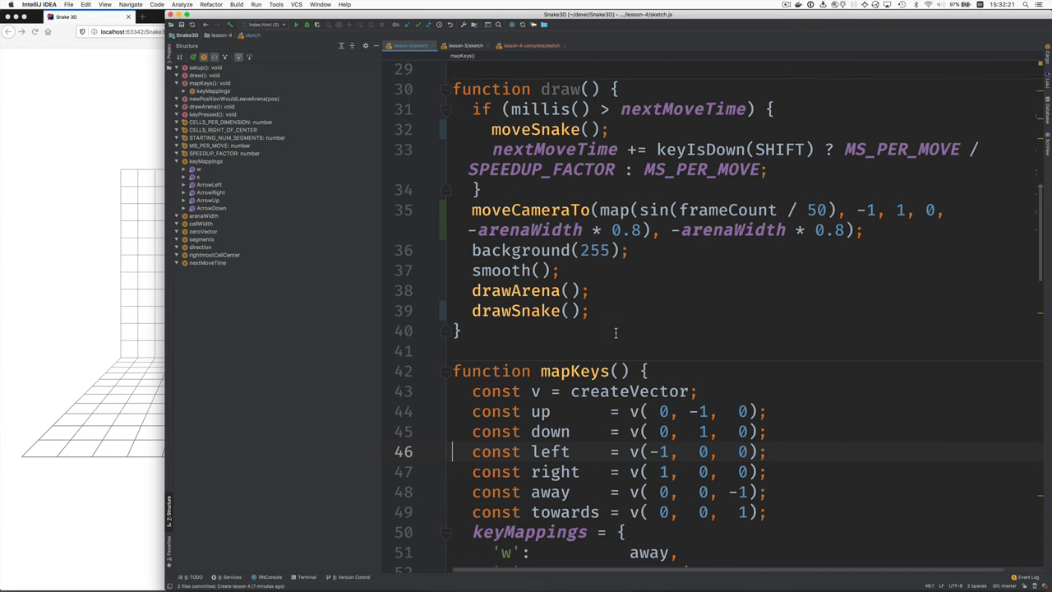
pyautogui.scroll(-3)
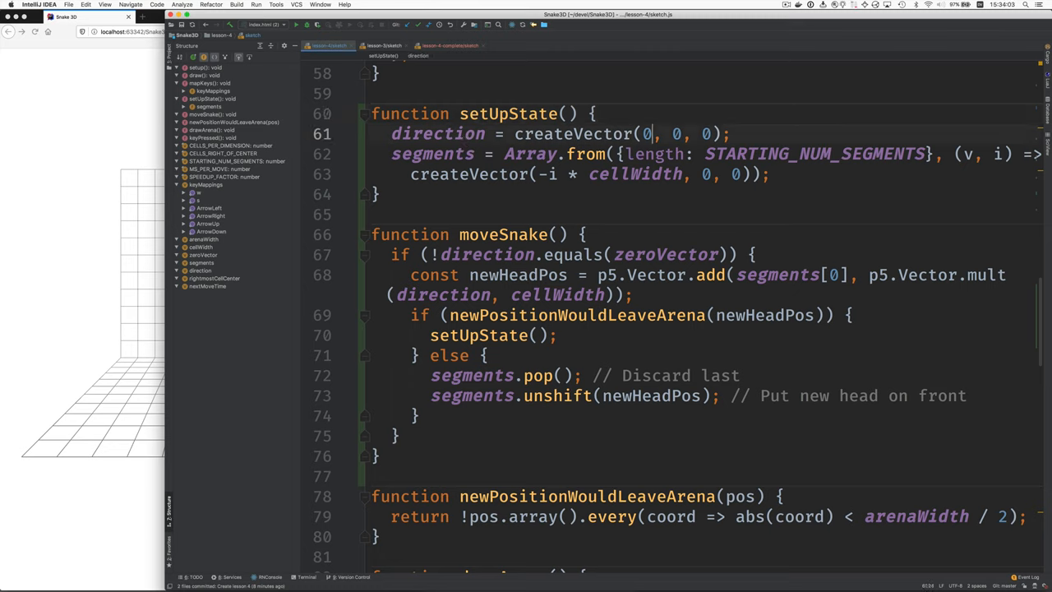
pyautogui.click(653, 154)
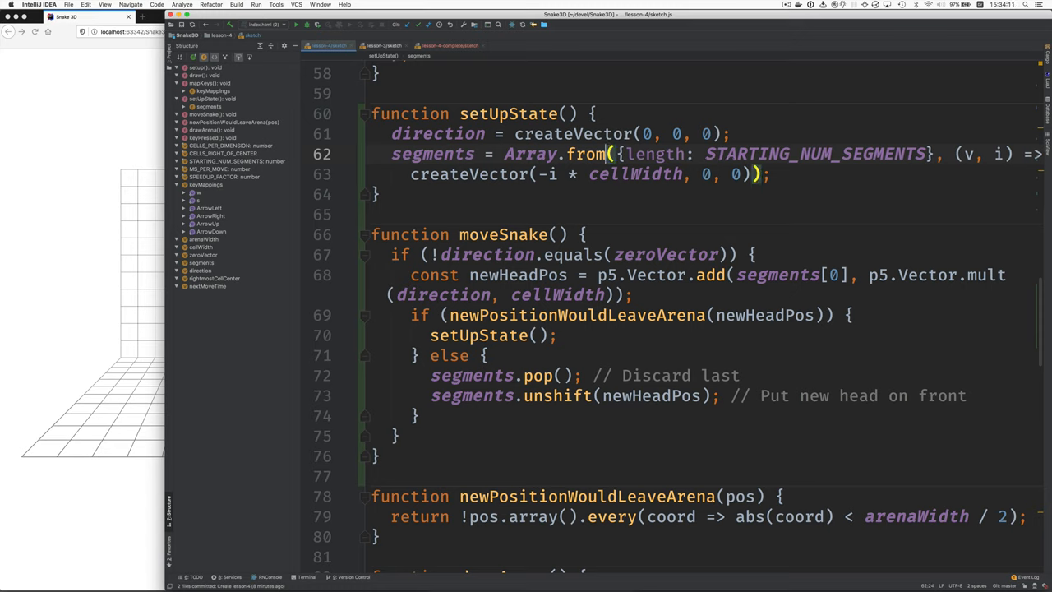
pyautogui.click(678, 154)
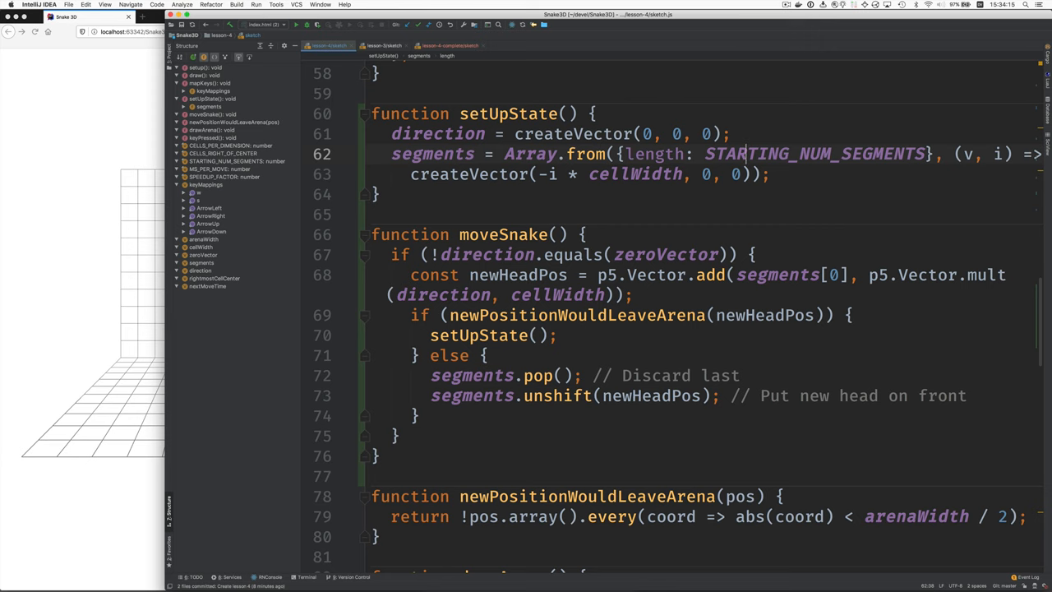
pyautogui.scroll(3)
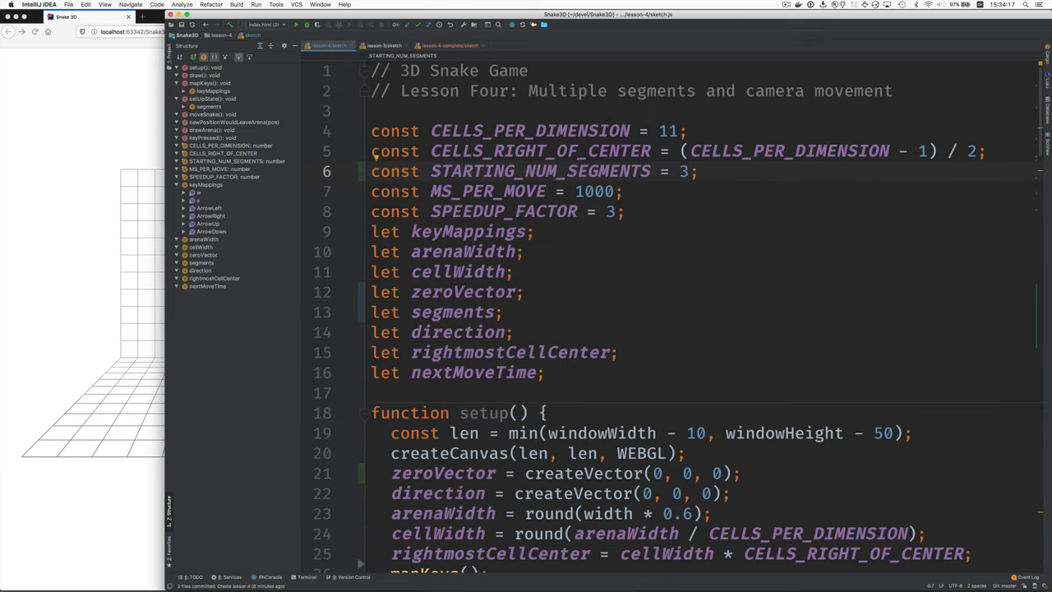
pyautogui.scroll(-3)
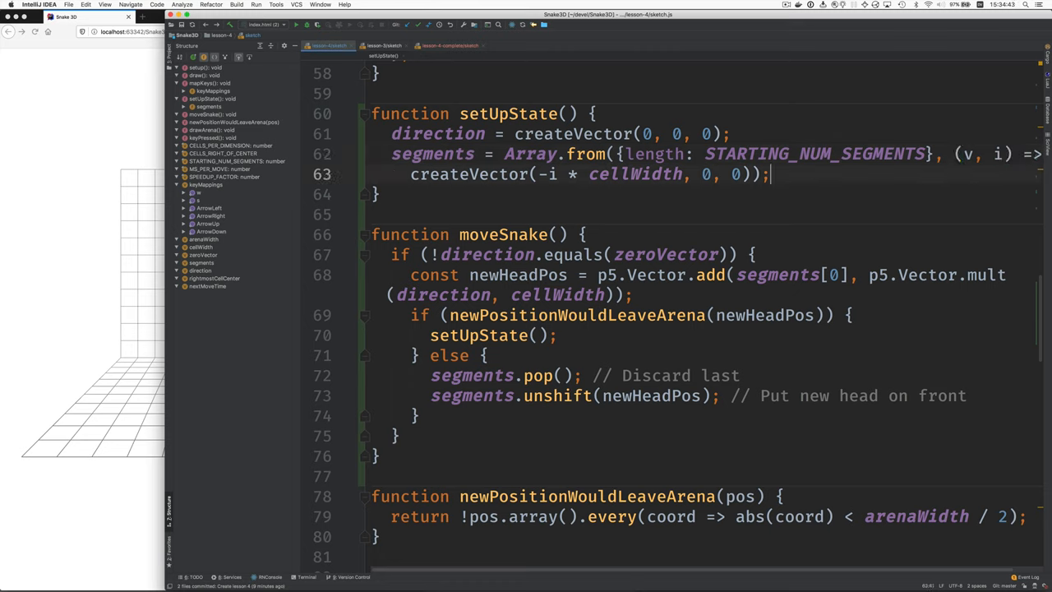
pyautogui.click(411, 173)
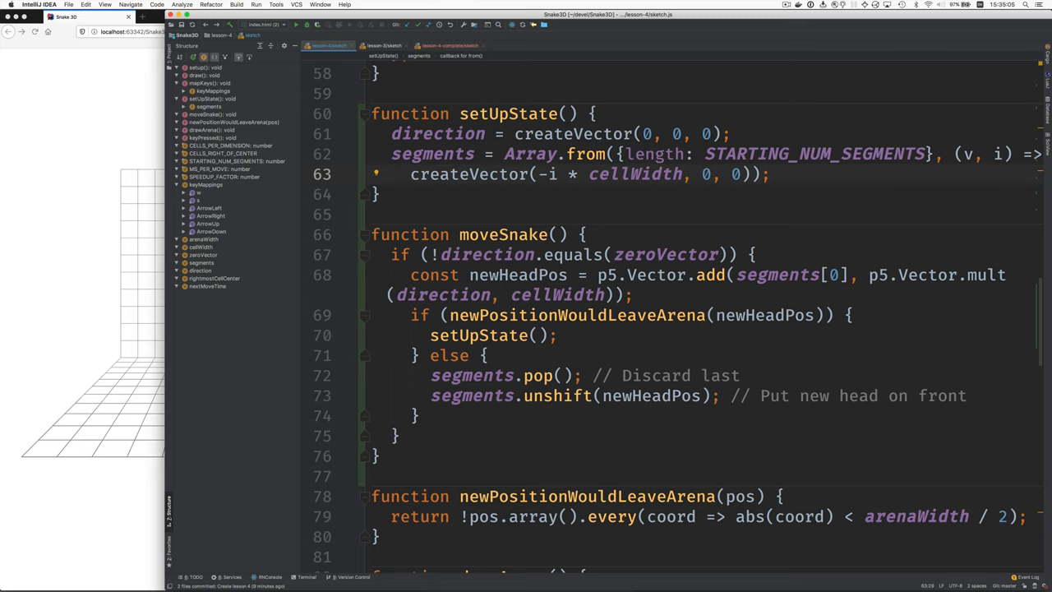
pyautogui.click(538, 173)
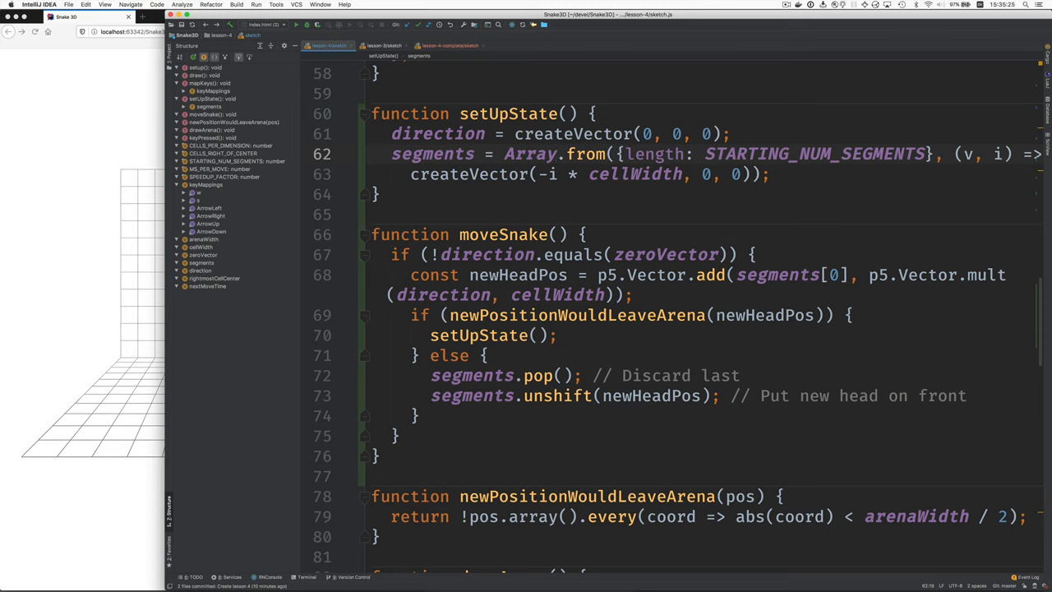
# Insert moveCameraTo(x, y) calling camera(...) just above keyPressed().
pyautogui.click(558, 234)
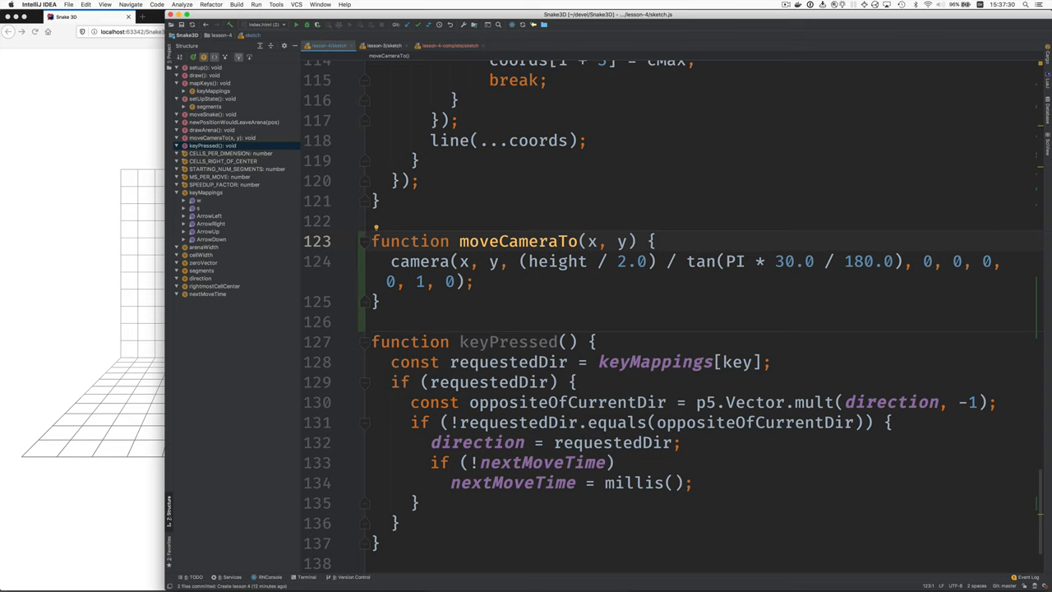
# Below keyPressed, add drawSnake() drawing translucent green boxes and the at(x, y, z, fn) helper.
pyautogui.click(393, 262)
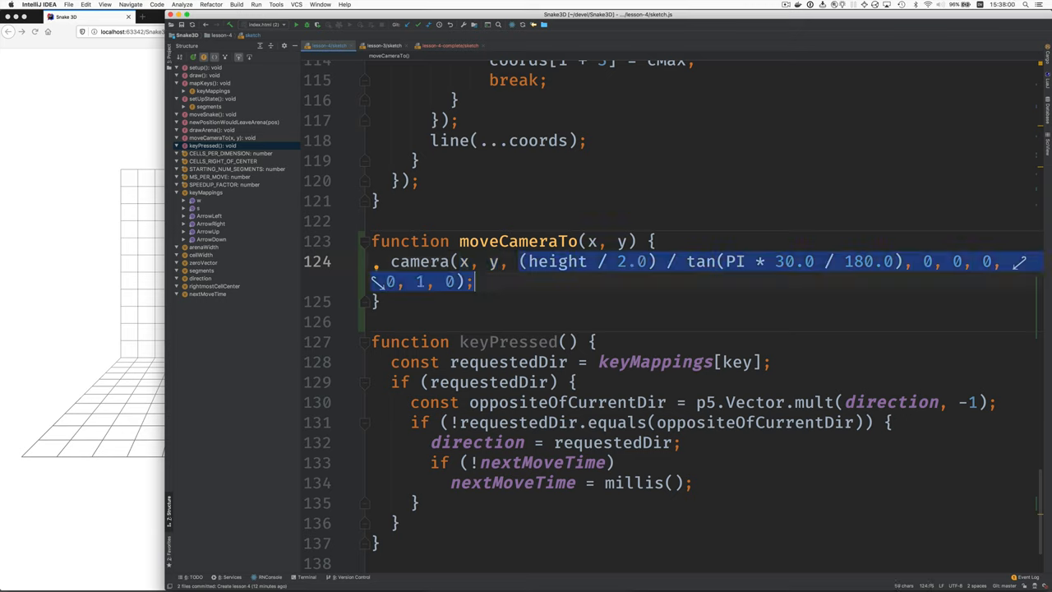
pyautogui.click(489, 261)
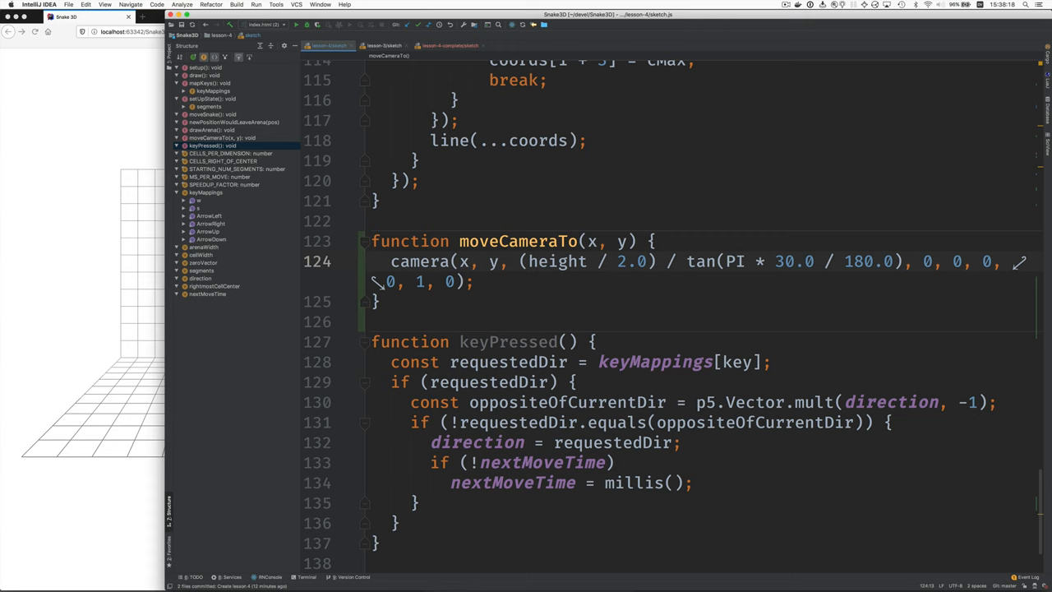
pyautogui.scroll(-3)
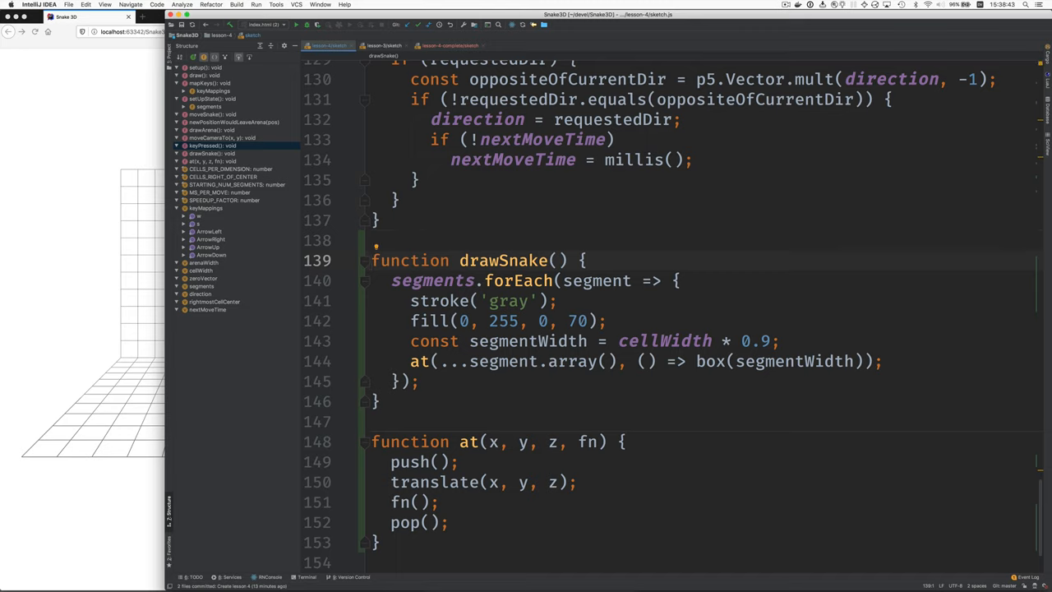
pyautogui.click(392, 280)
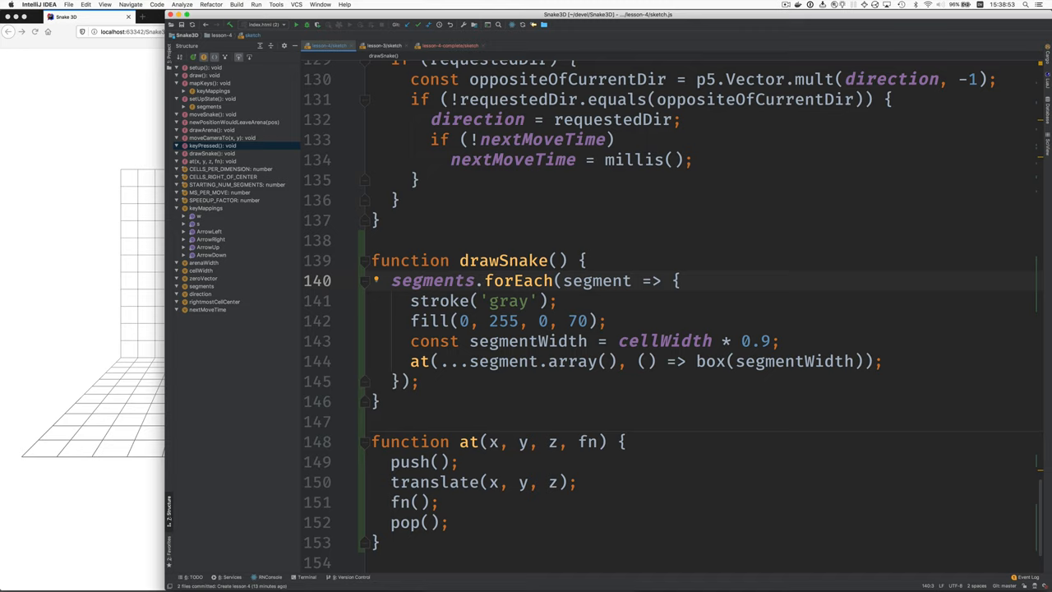
pyautogui.click(572, 280)
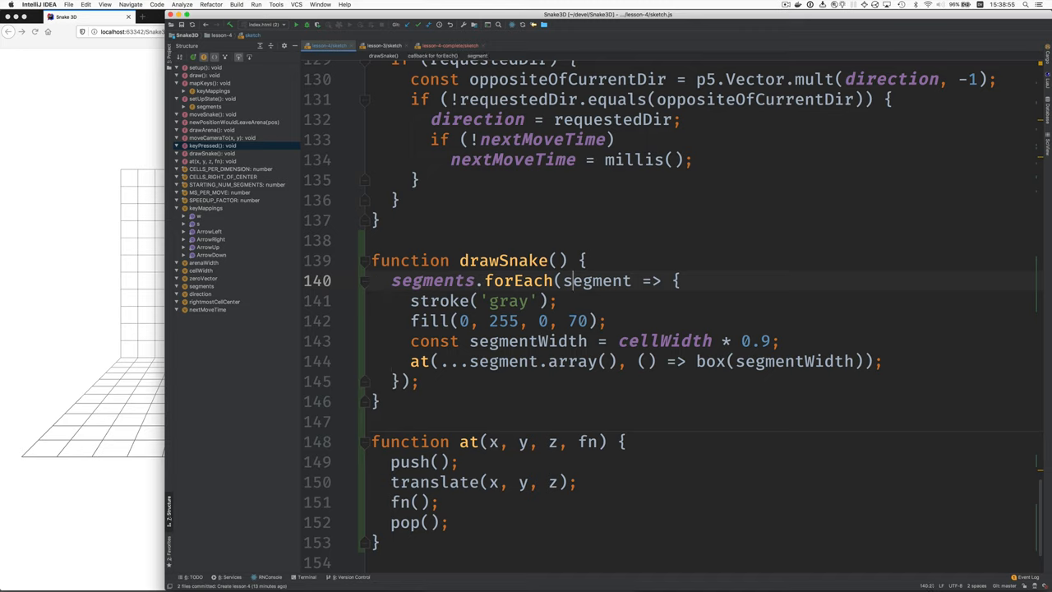
pyautogui.click(575, 321)
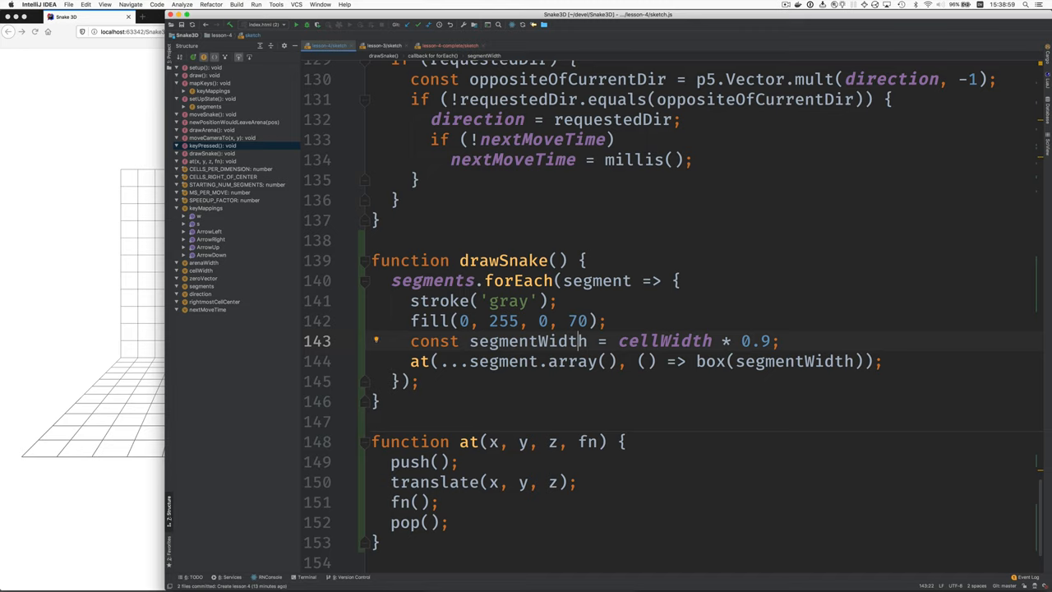
pyautogui.click(578, 361)
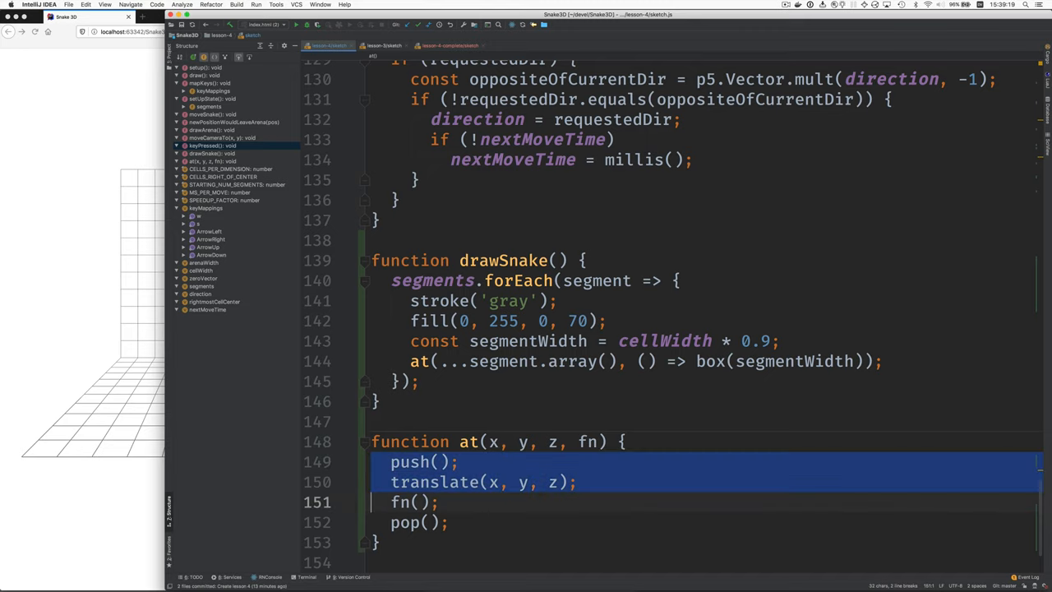
pyautogui.moveTo(439, 502); pyautogui.dragTo(376, 542)
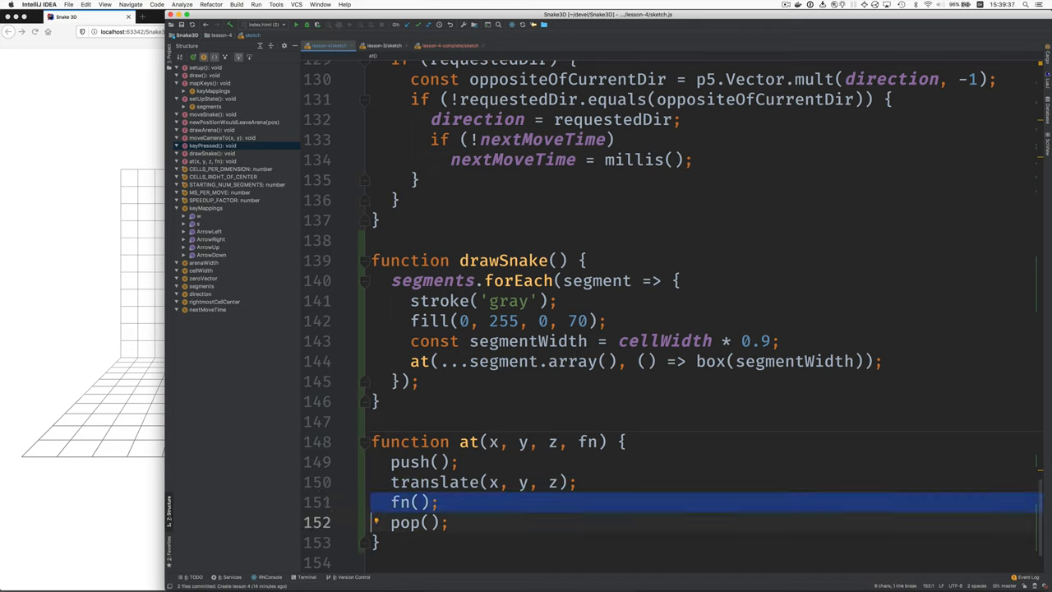
pyautogui.click(403, 522)
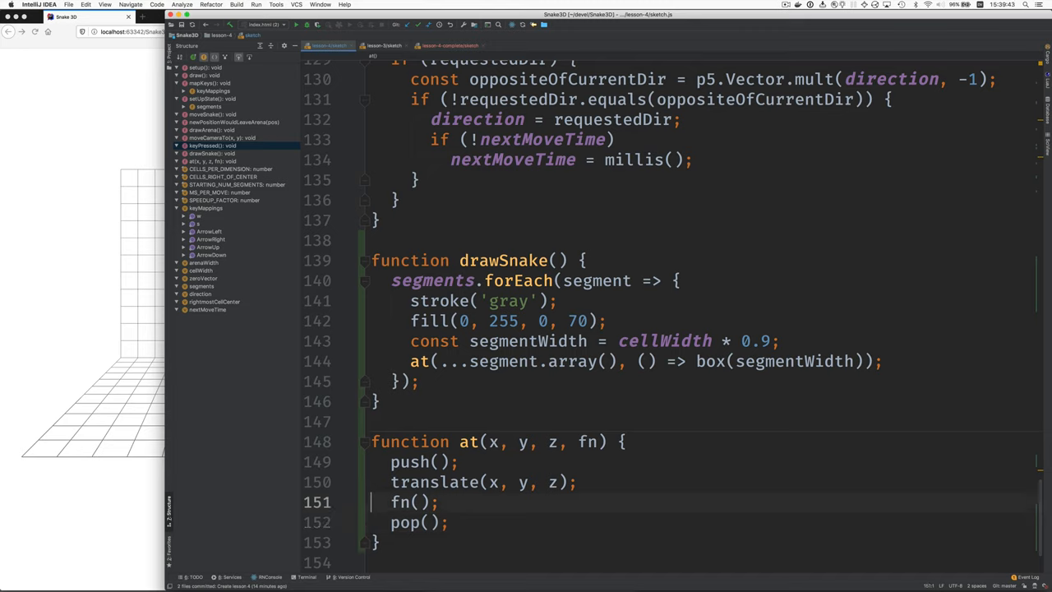
pyautogui.click(411, 361)
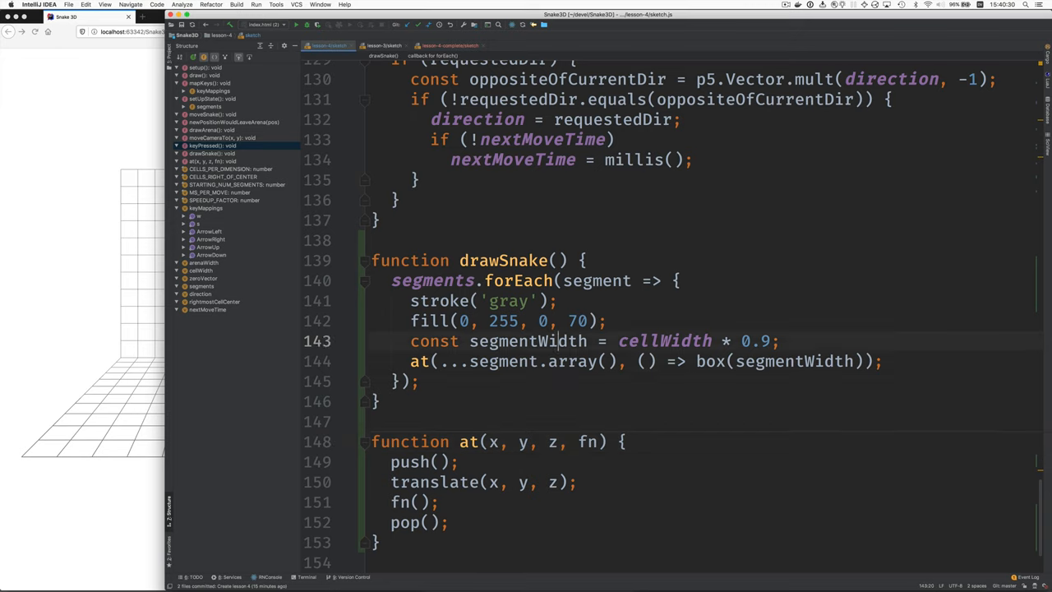
pyautogui.click(629, 361)
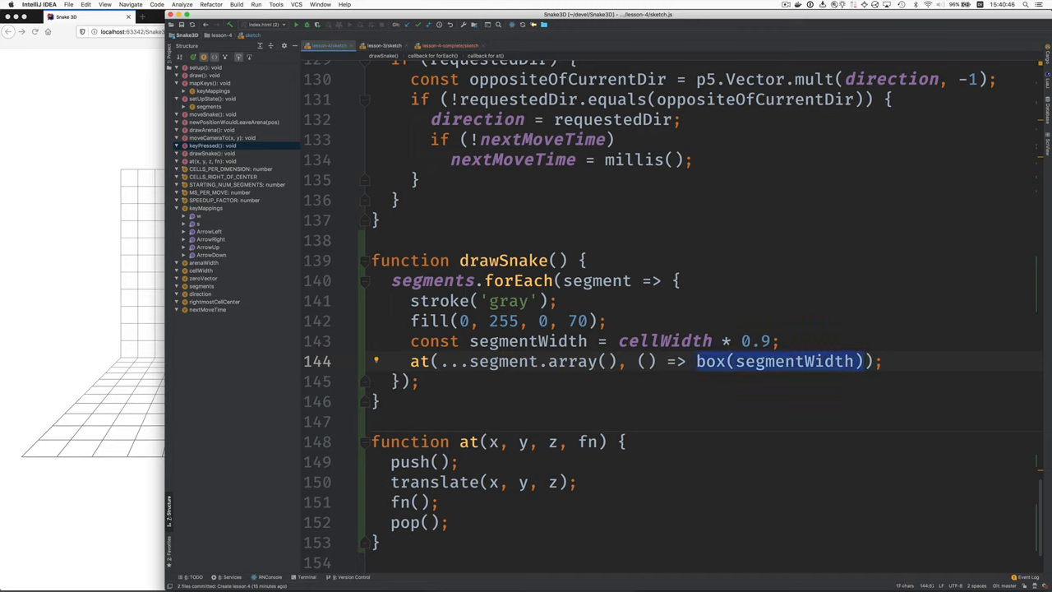
pyautogui.click(419, 381)
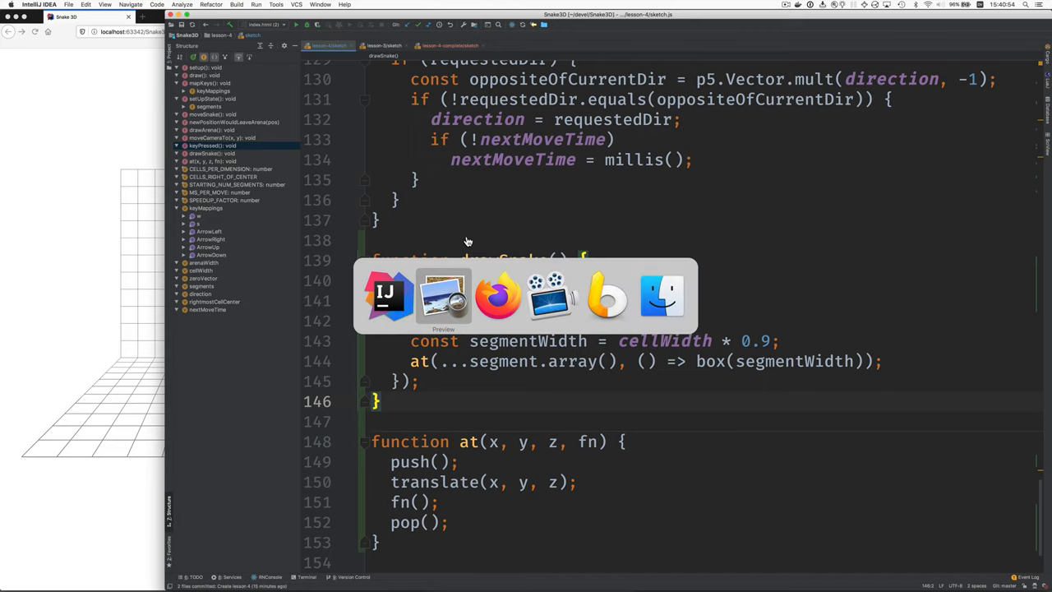
# Switch to Firefox and watch the three-segment green snake move inside the wireframe arena.
pyautogui.click(496, 296)
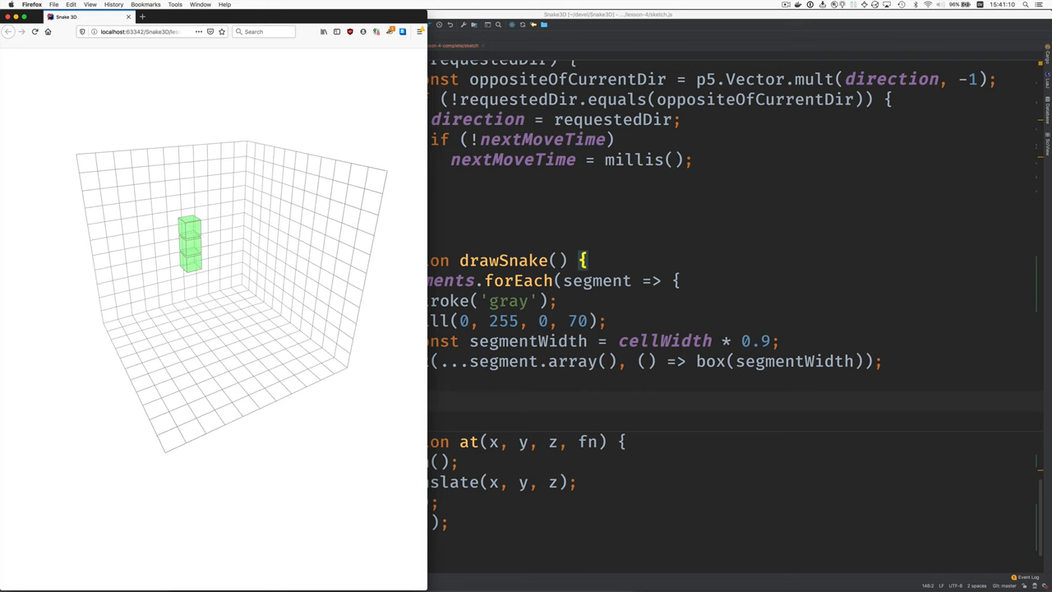
pyautogui.scroll(3)
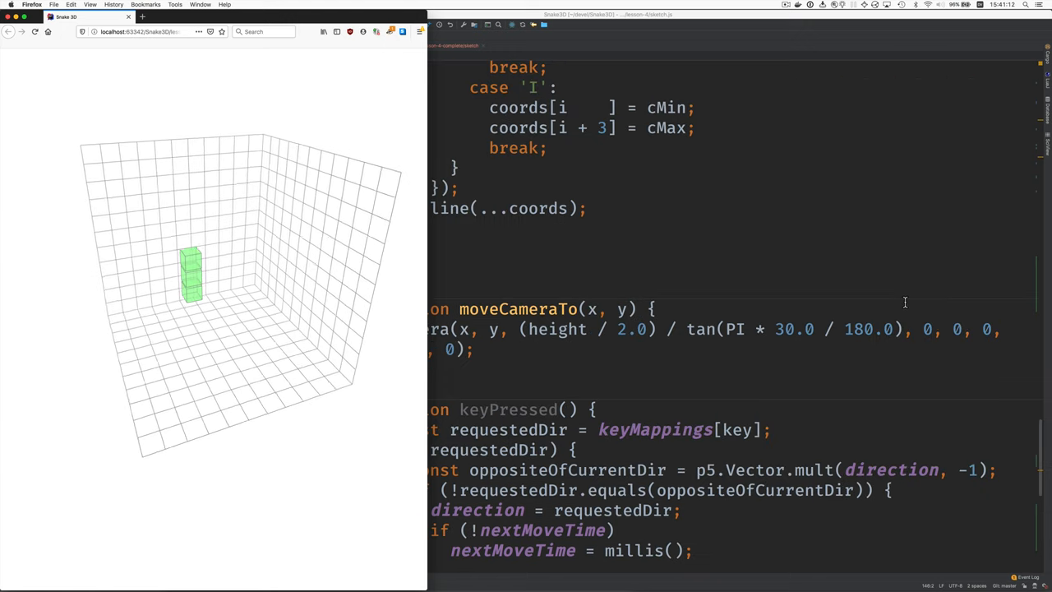
pyautogui.scroll(3)
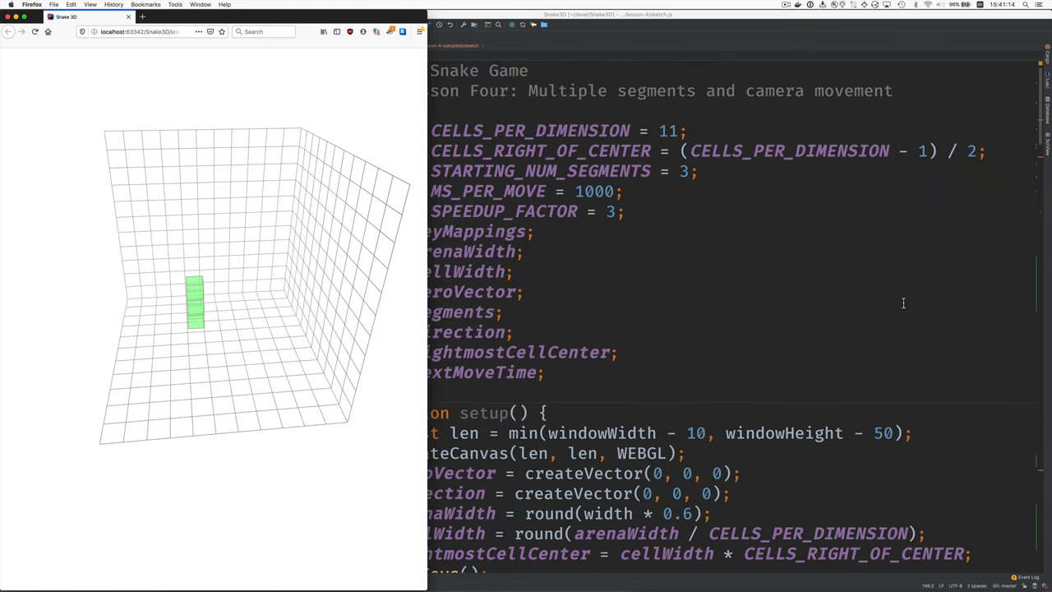